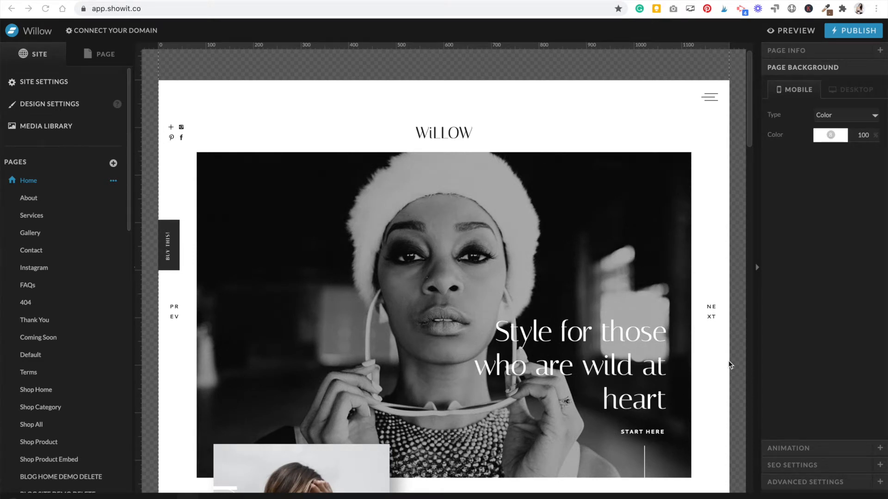
mouse_move(226, 192)
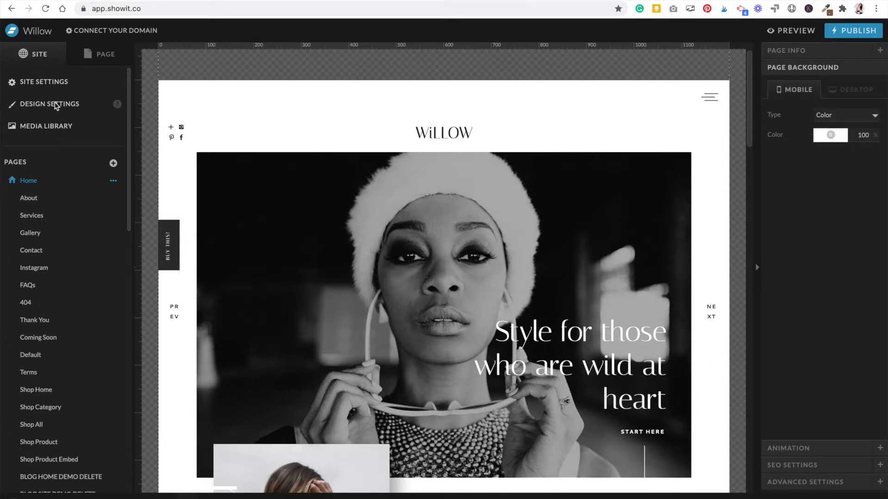
Show the site's selected fonts (Italiana, Tenor Sans, Cantarell) in Design Settings
click(50, 103)
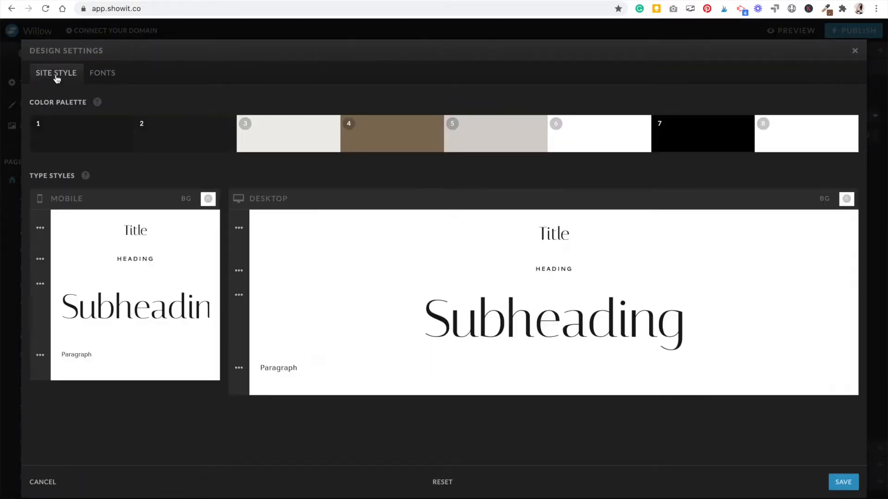
click(102, 72)
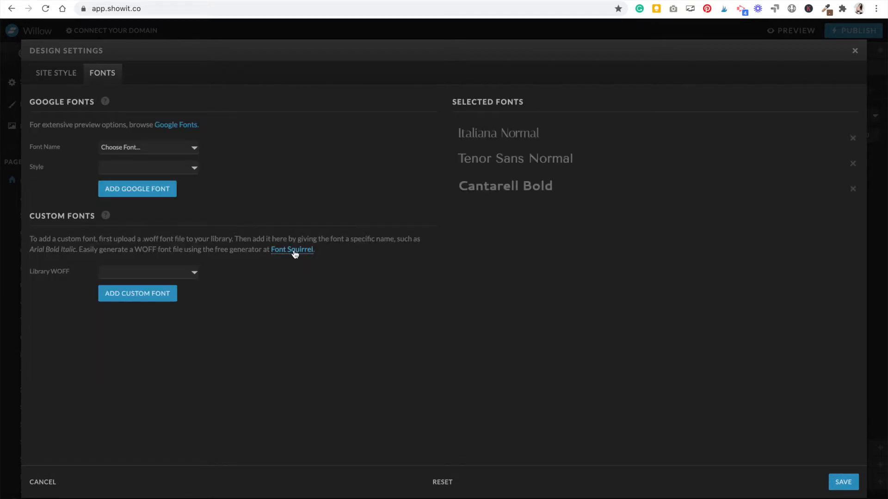
Upload Formetor-Regular.otf from the CLOVER Brand folder to Font Squirrel's Webfont Generator
click(293, 249)
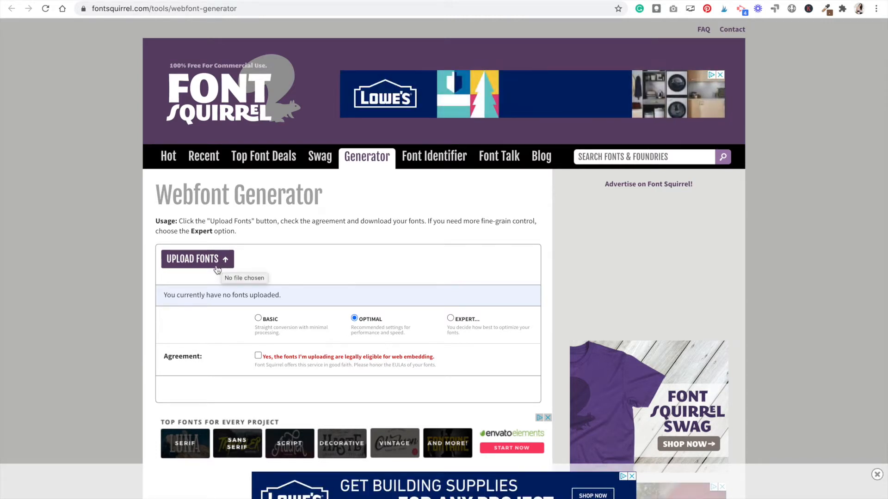
click(196, 259)
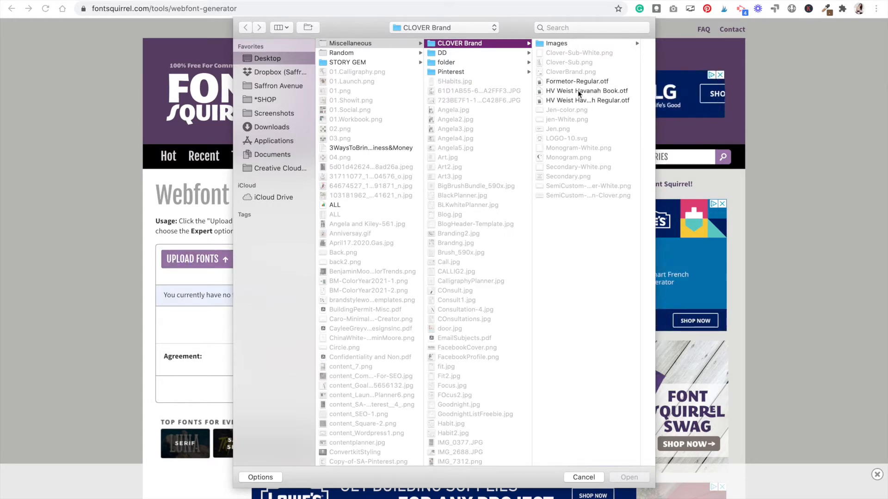
click(577, 82)
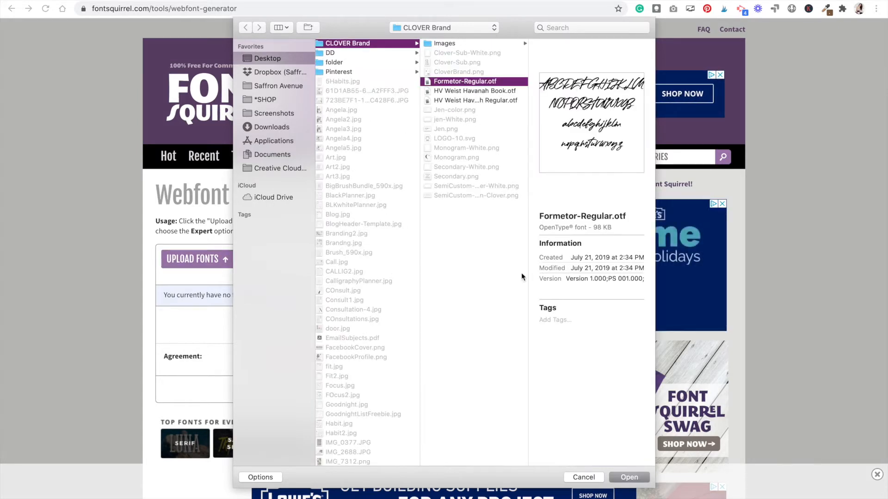
click(583, 477)
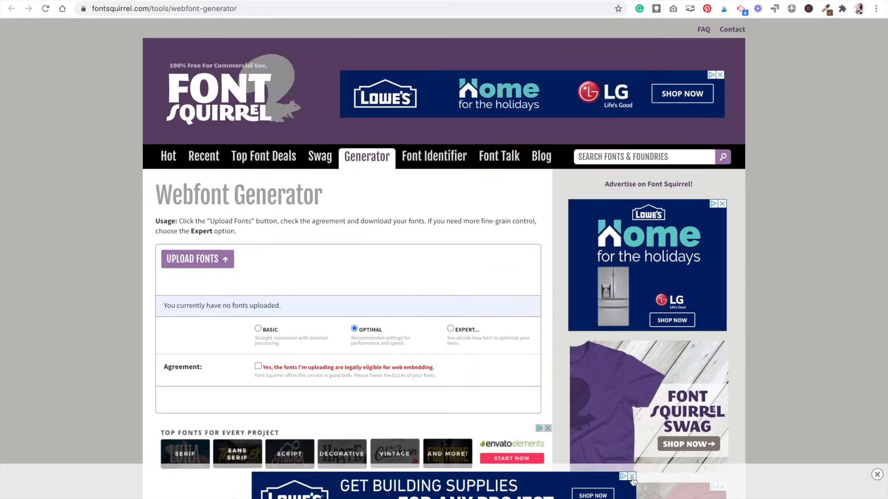
click(258, 366)
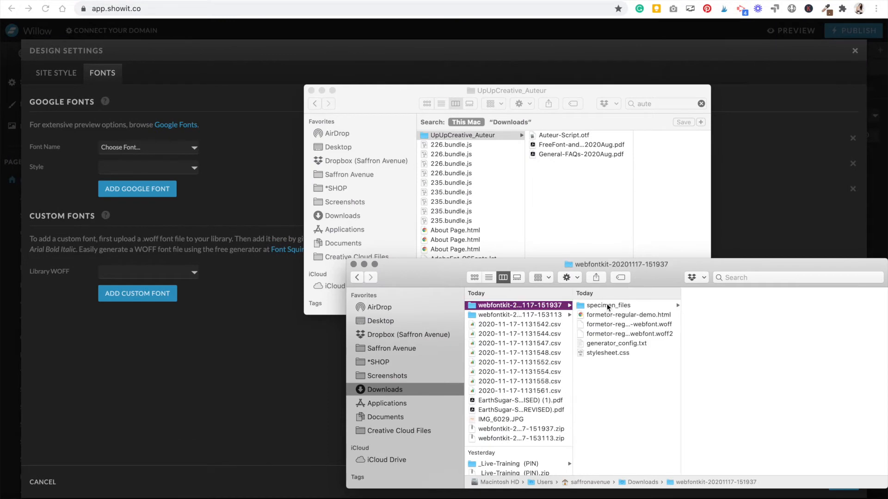
Add formetor-regular-webfont.woff to the site's uploaded files and close the media library
click(626, 324)
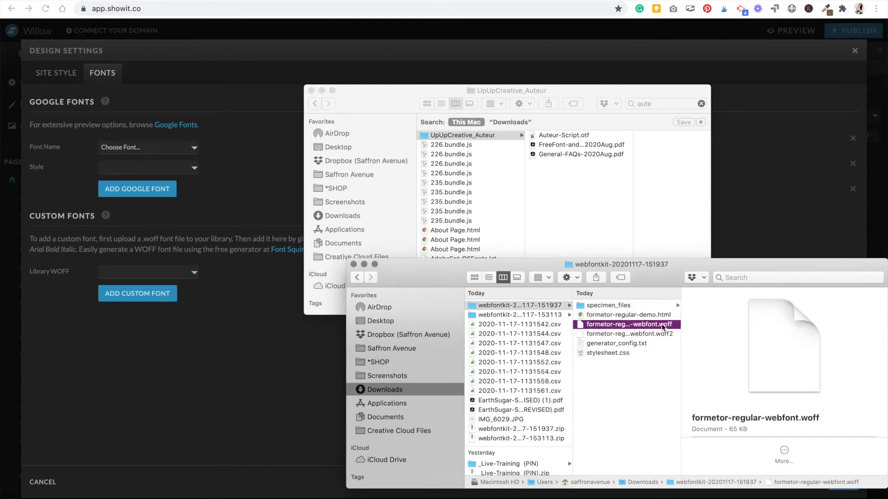
mouse_move(648, 327)
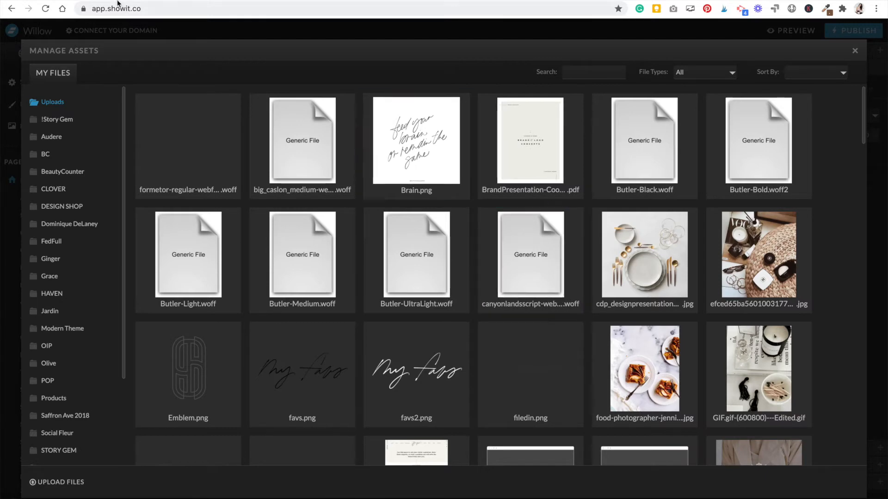
click(855, 50)
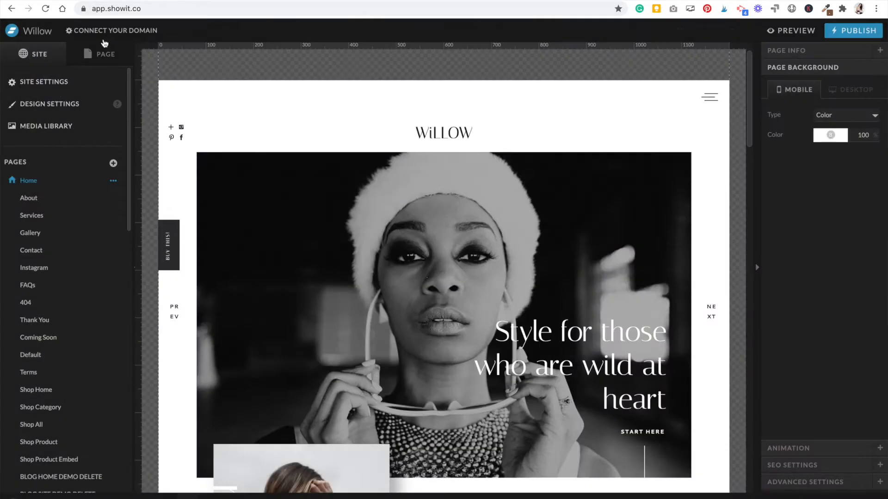
Register formetor-regular-webfont as a custom font named 'Formetor'
click(49, 103)
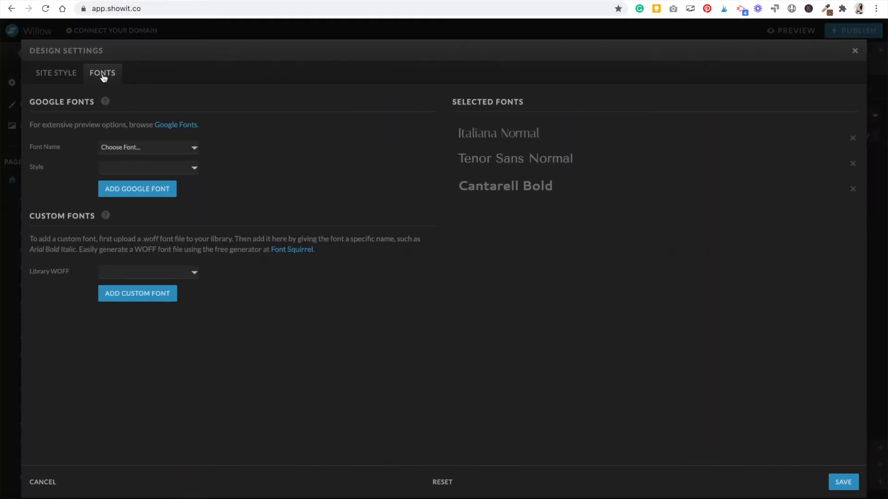
click(148, 272)
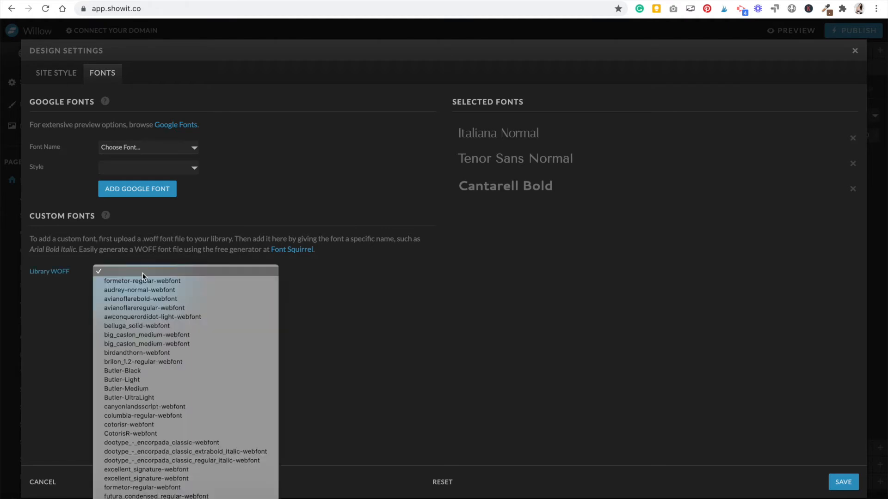
click(143, 281)
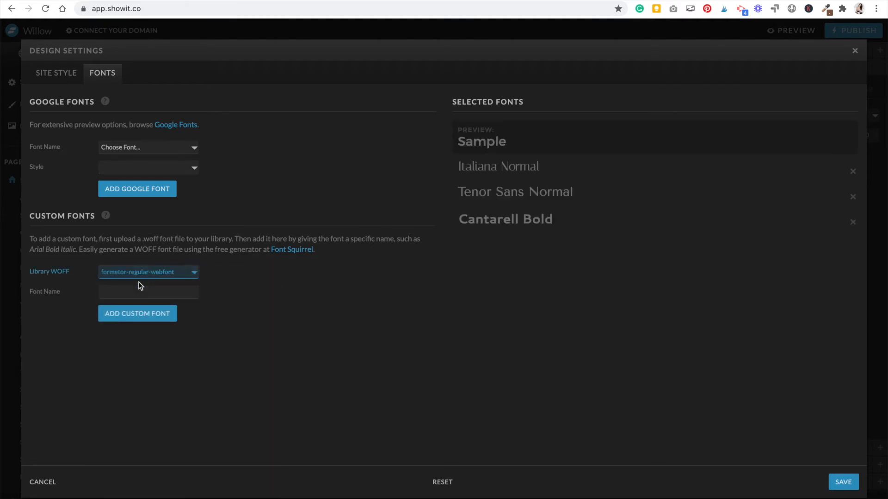
click(148, 291)
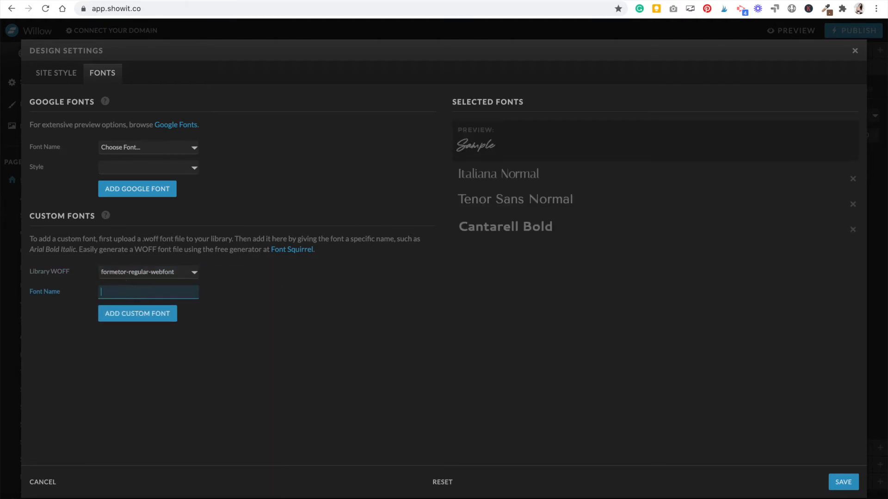
text(Formetor)
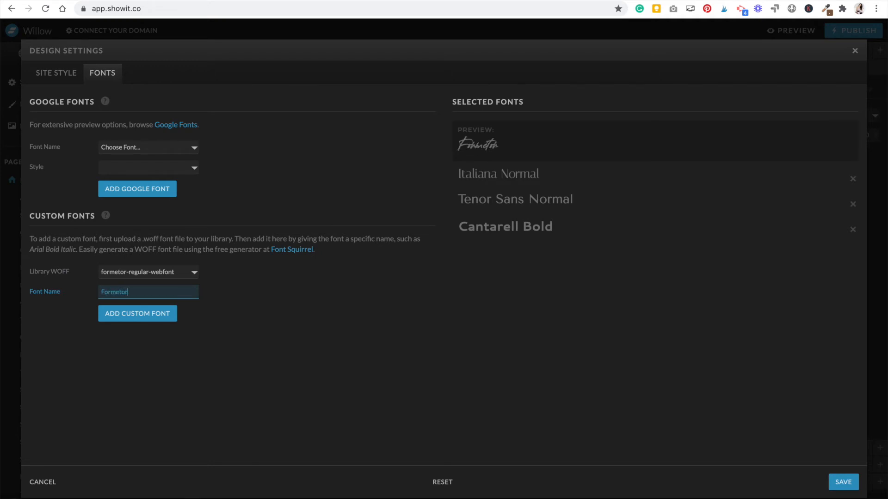
click(137, 313)
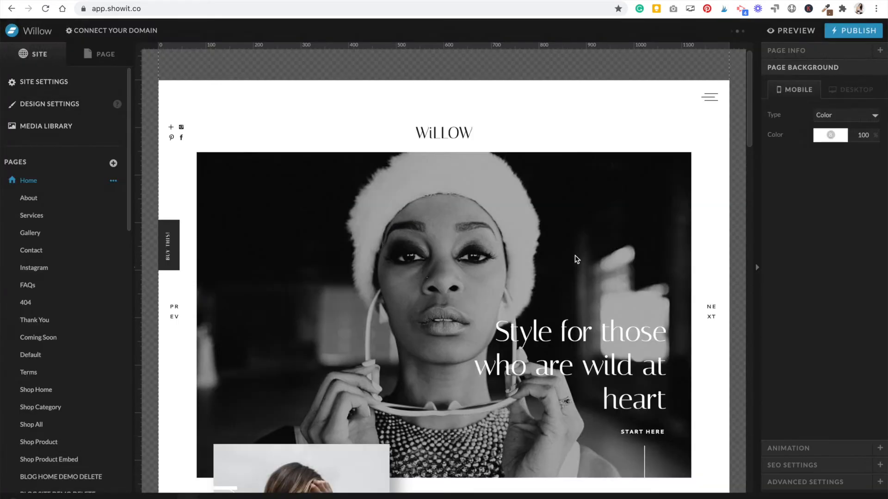
Assign Formetor as the font of the Title type style under Site Style
click(49, 104)
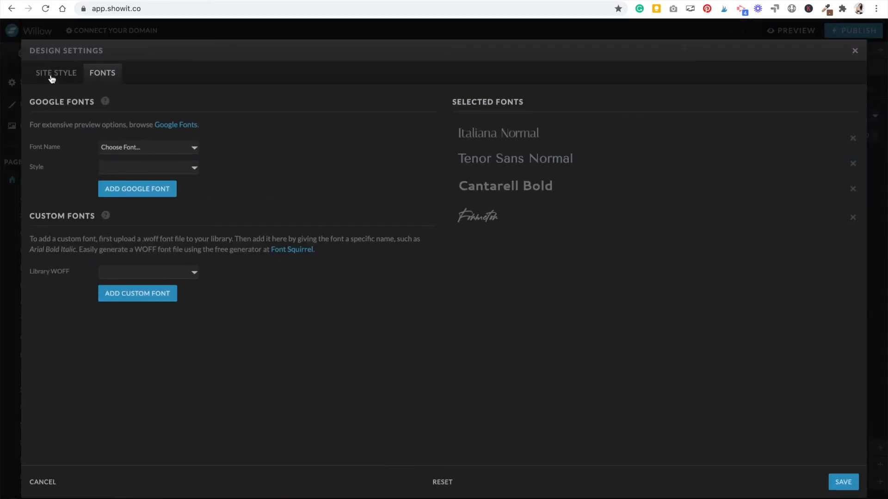
click(55, 72)
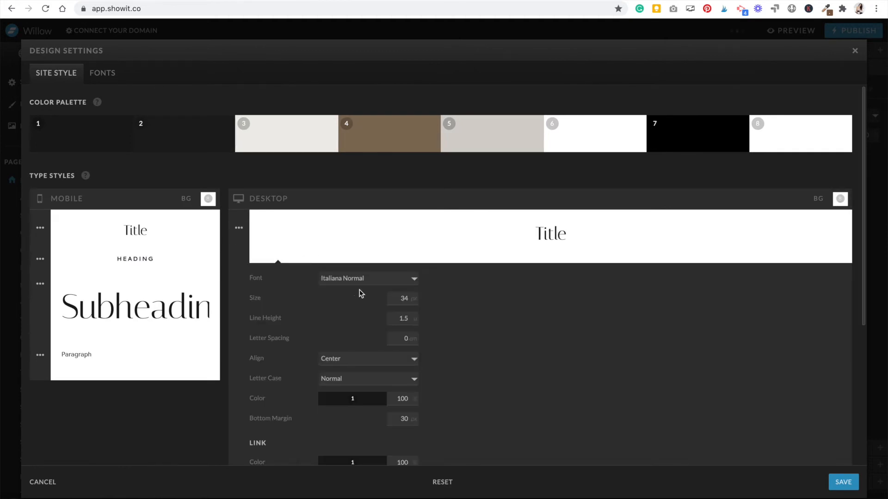
click(368, 278)
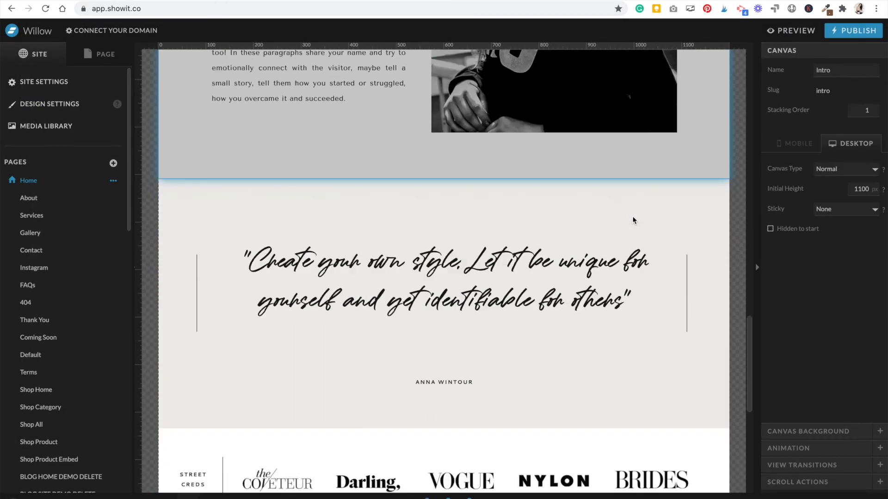
scroll(down, 3)
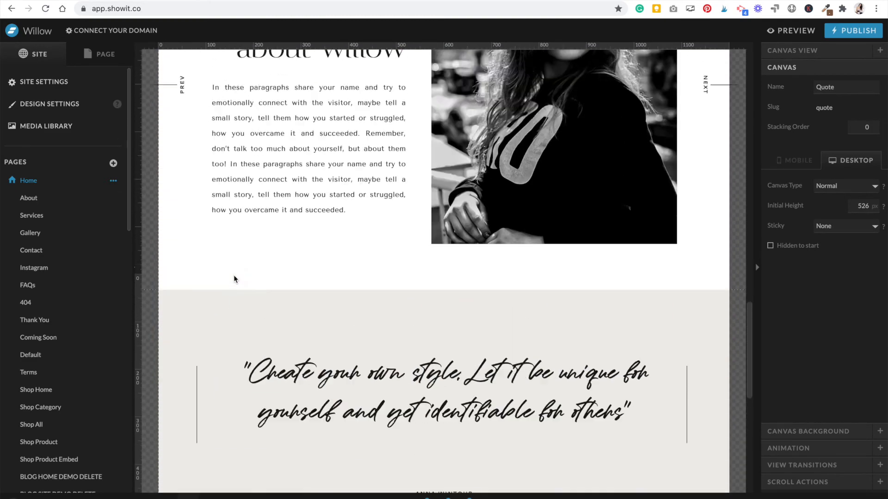
Assign Formetor to the Subheading type style and save, rendering the hero line in script
click(50, 103)
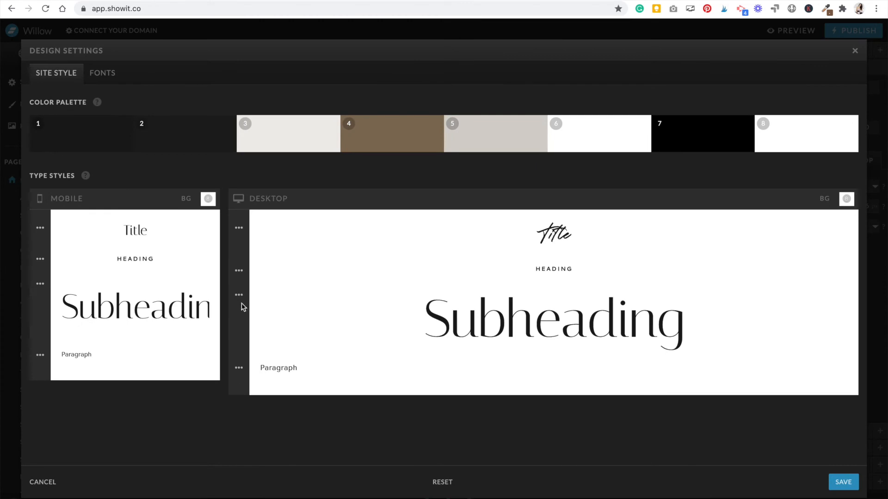
click(238, 295)
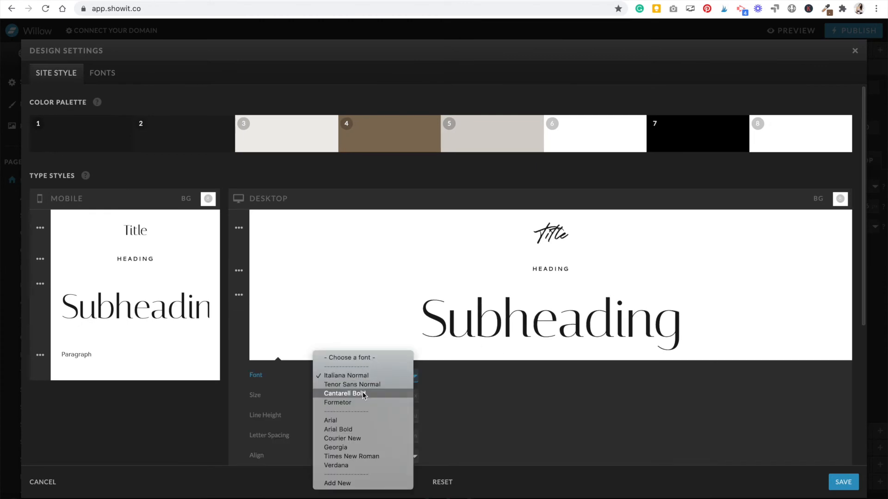
click(338, 402)
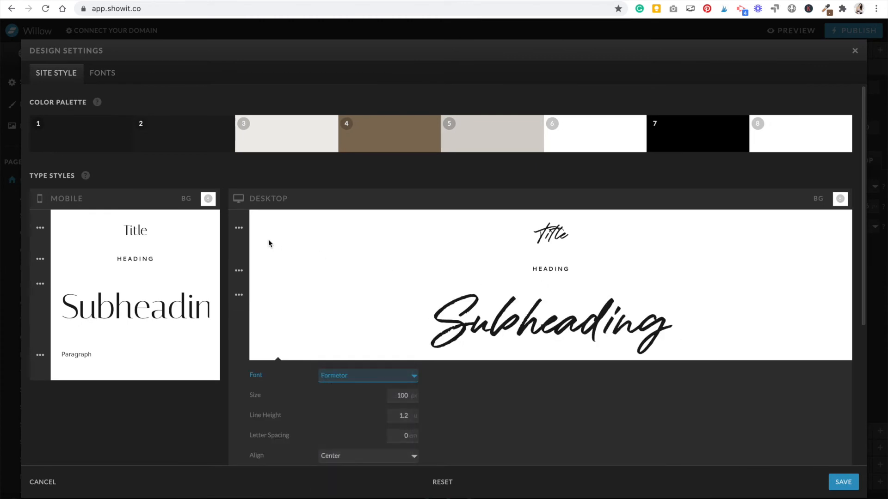
click(367, 376)
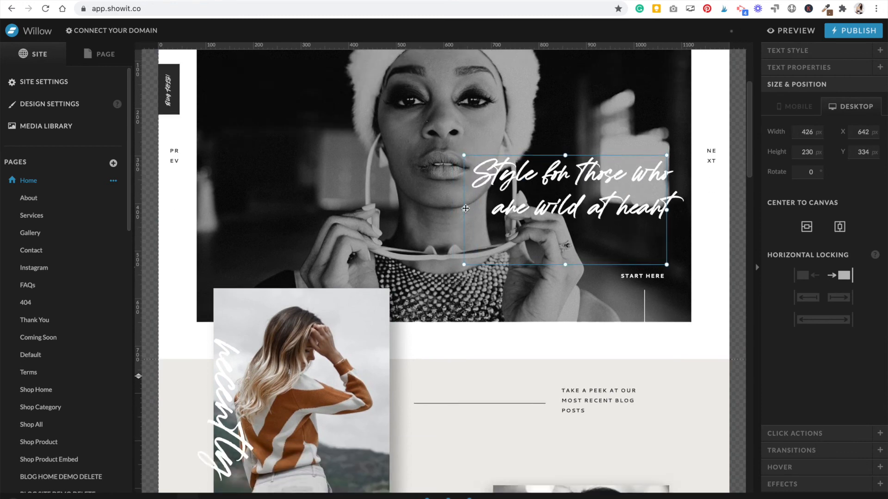
scroll(down, 3)
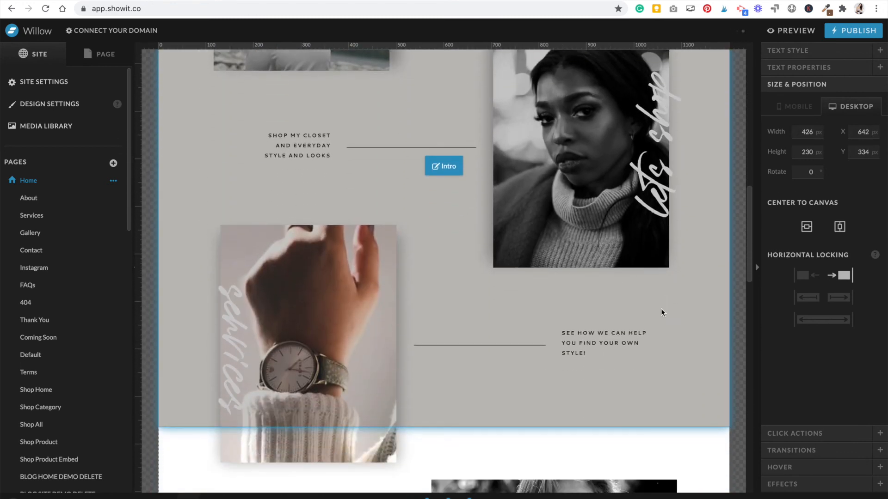